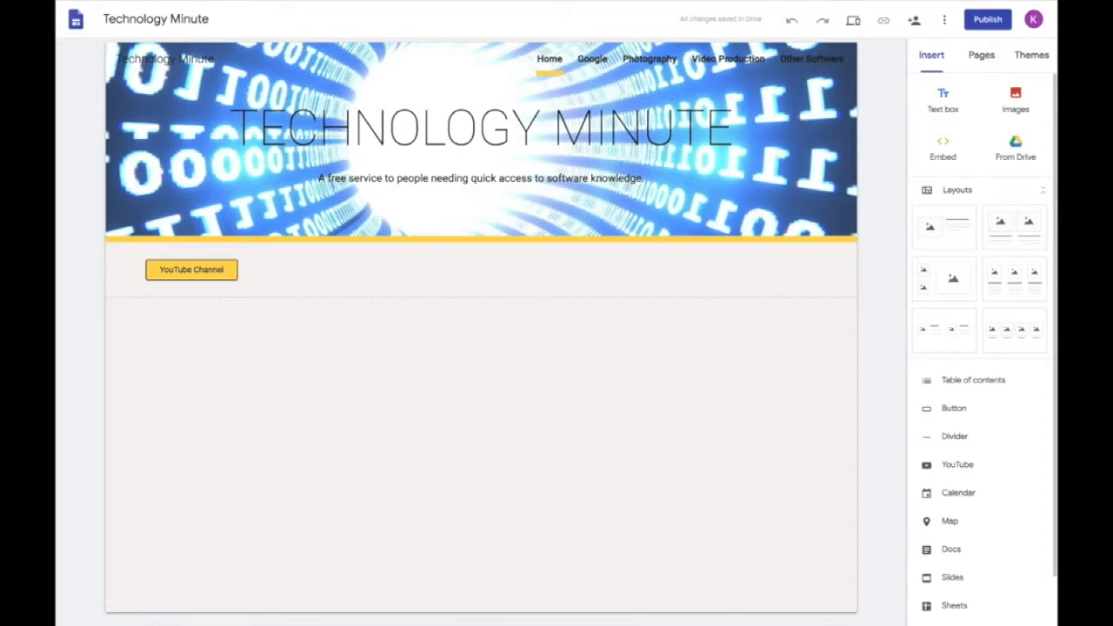
mouse_move(870, 312)
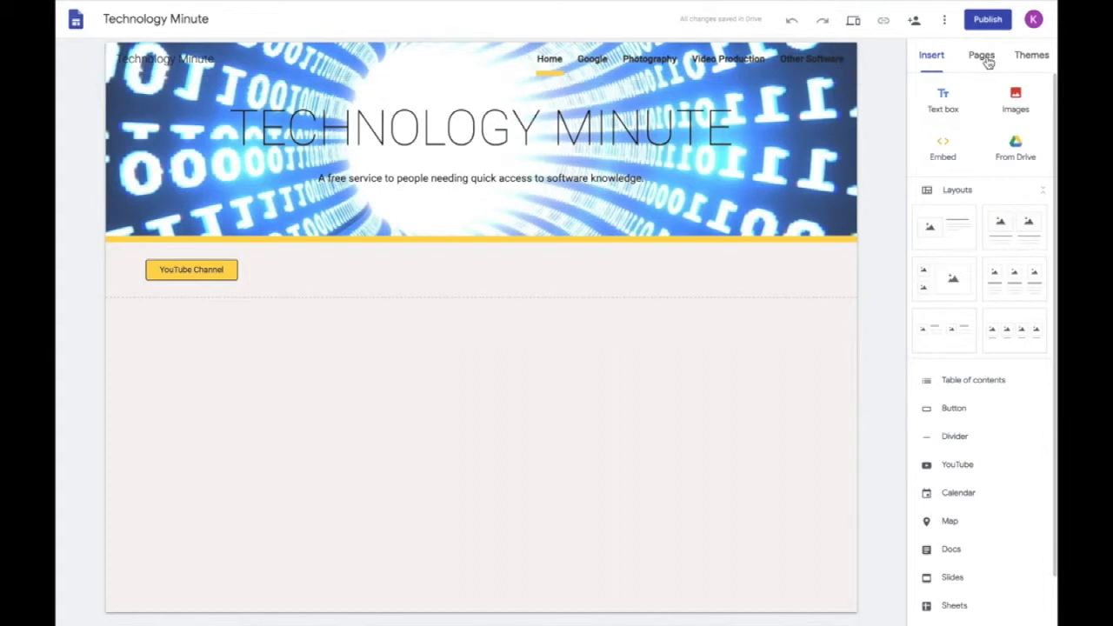
- Create a new page named 'Math' in the Technology Minute site
left_click(981, 55)
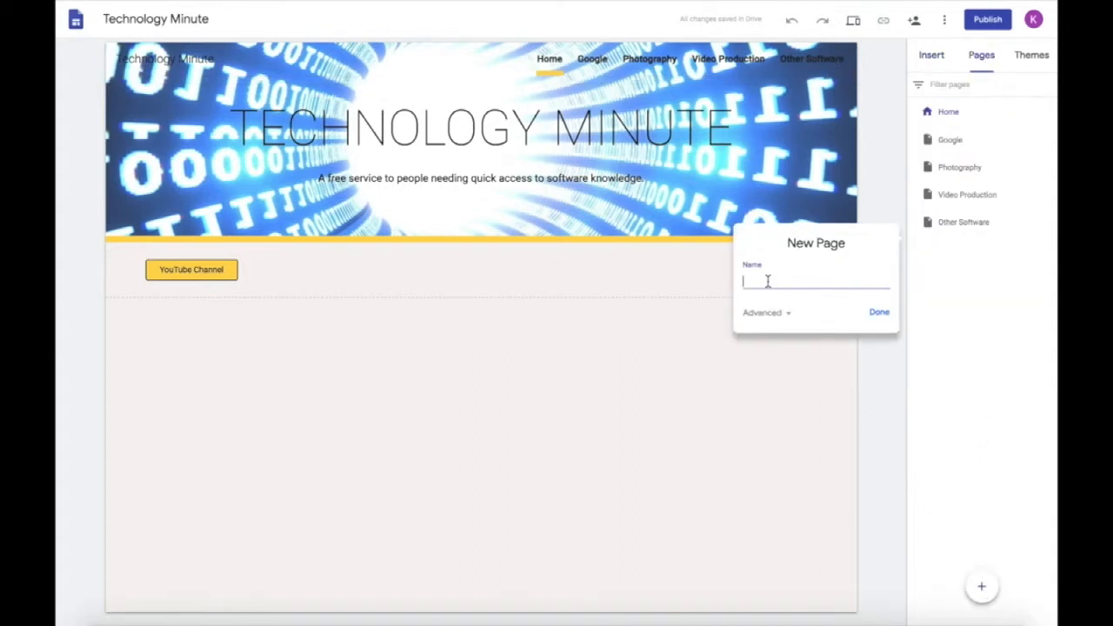
type("Math")
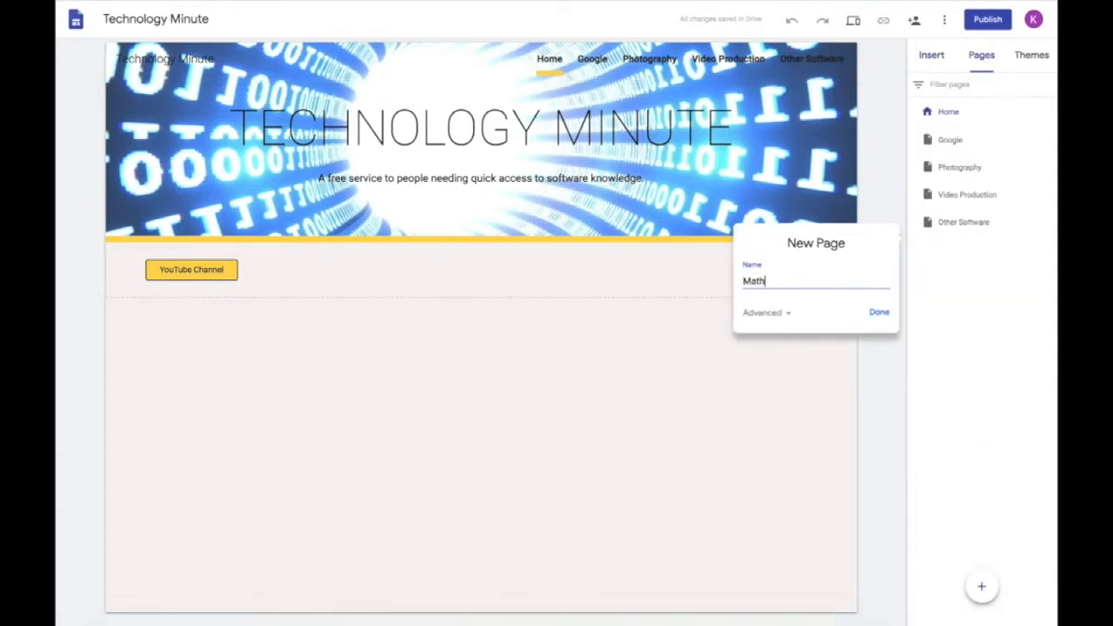
left_click(878, 312)
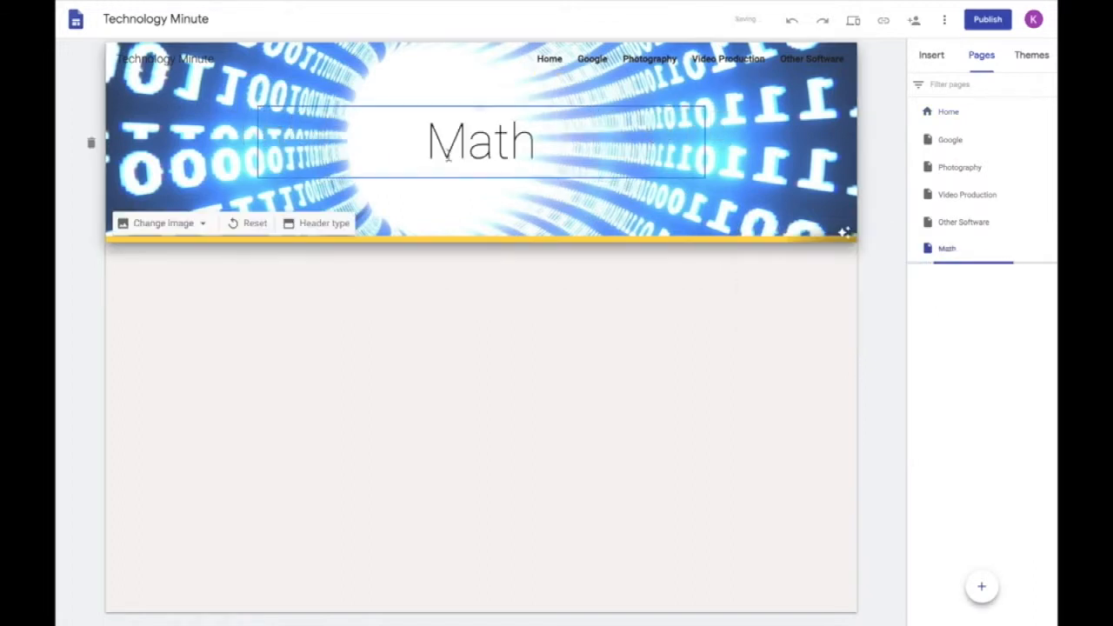
left_click(535, 335)
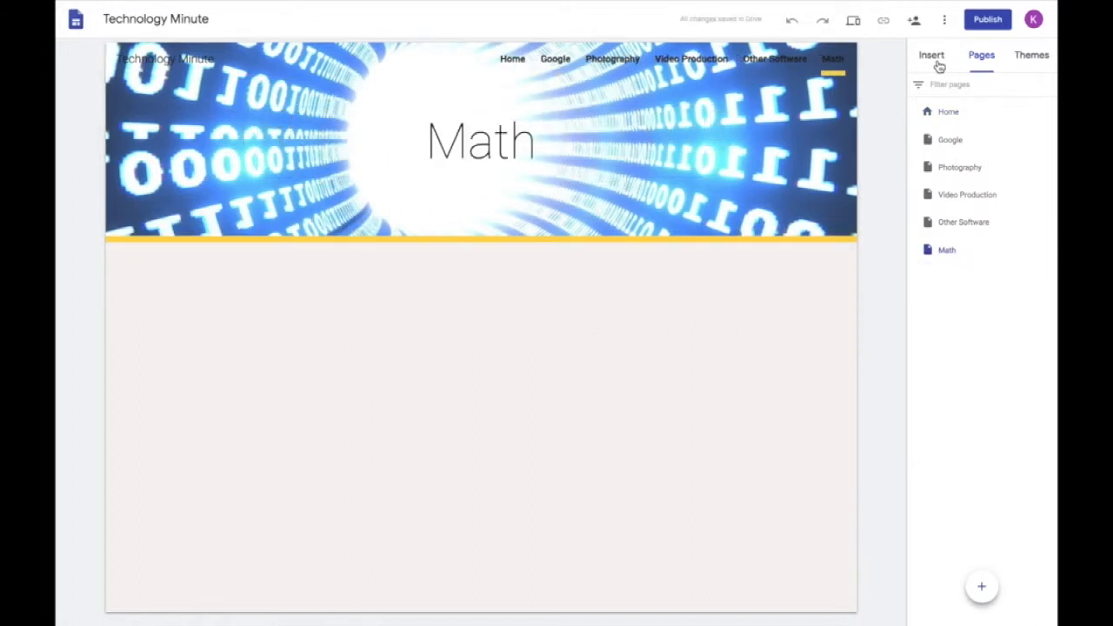
- Insert a three-column layout and choose YouTube for the first column
left_click(932, 55)
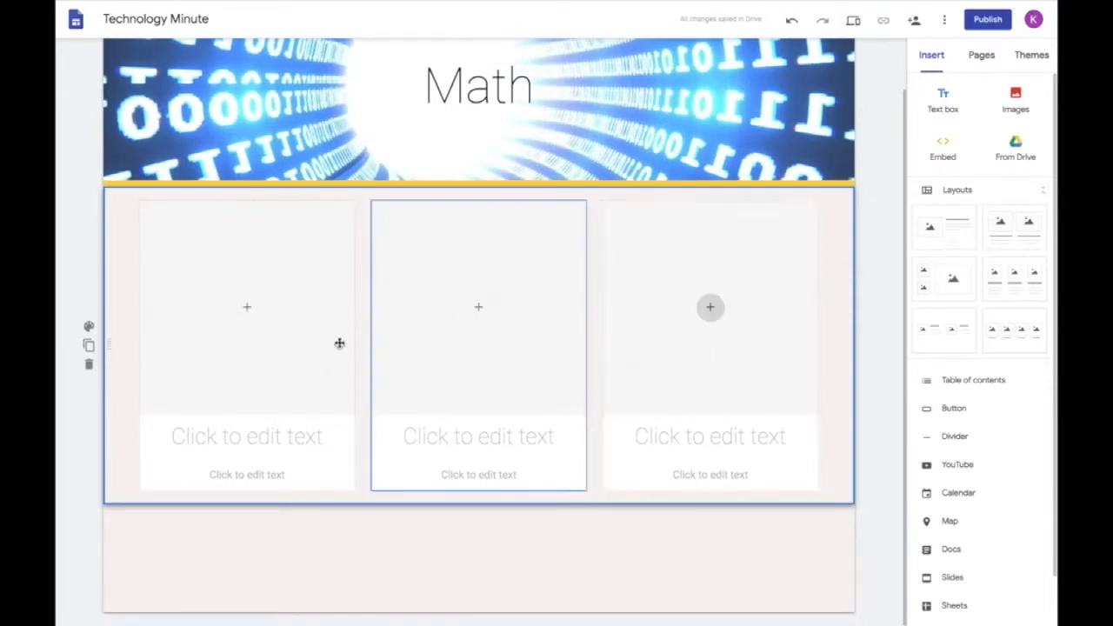
left_click(247, 307)
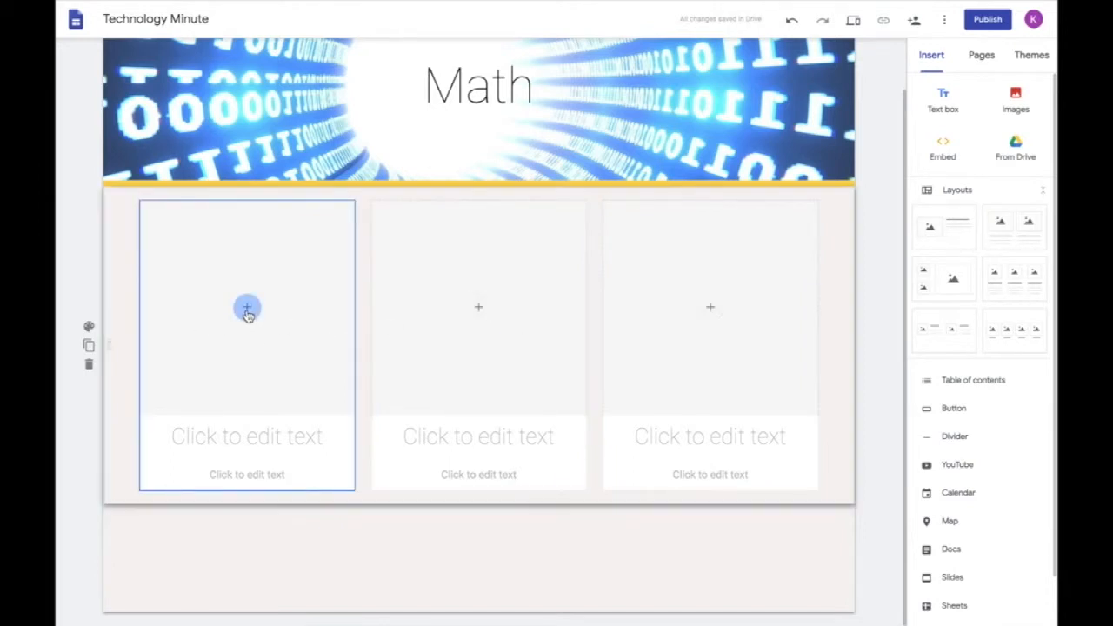
left_click(247, 307)
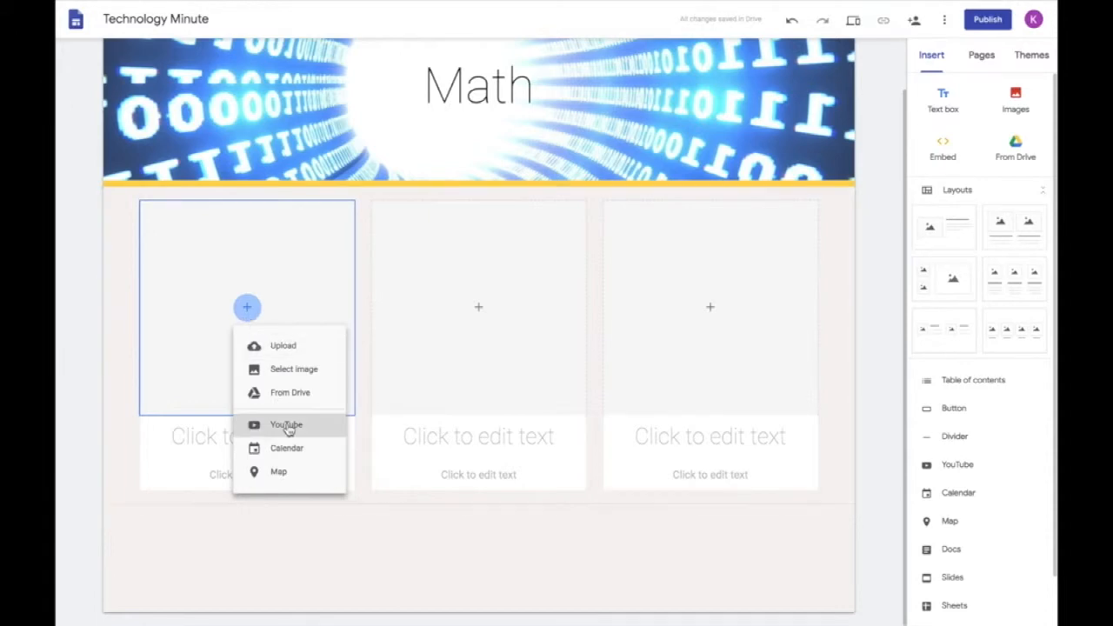
left_click(287, 425)
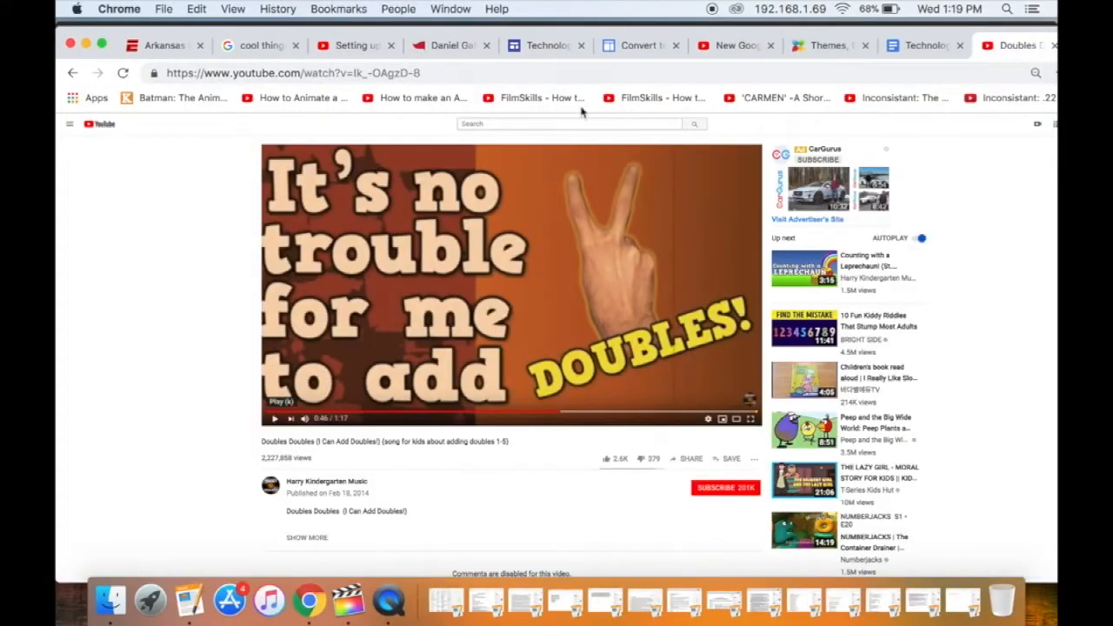
- Copy the Doubles Doubles video link, search it in Sites, and embed the result
left_click(292, 74)
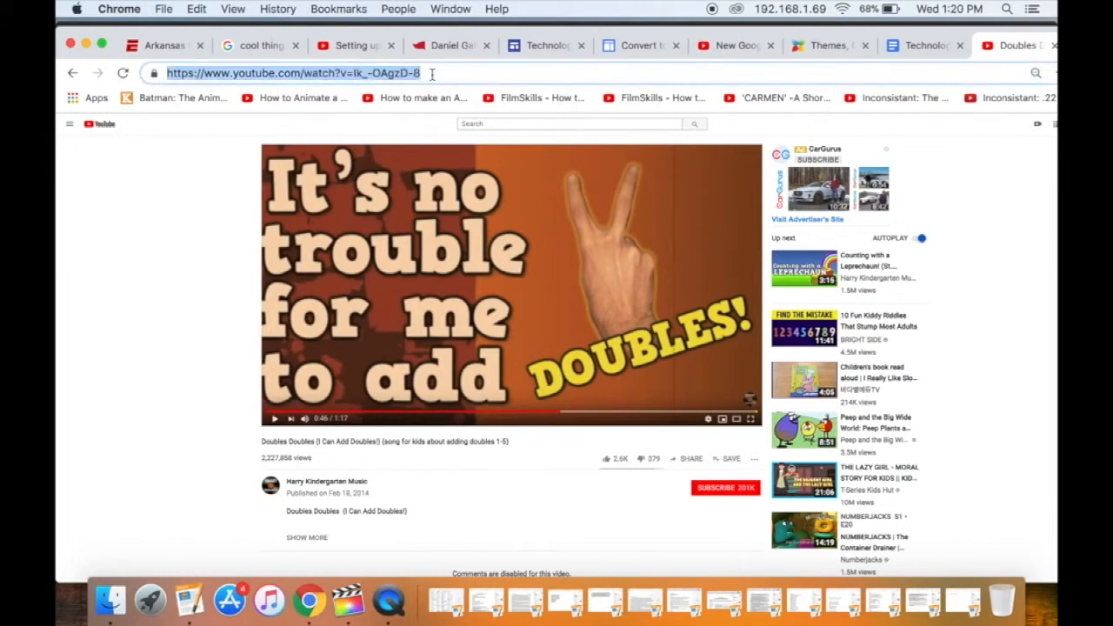
mouse_move(365, 283)
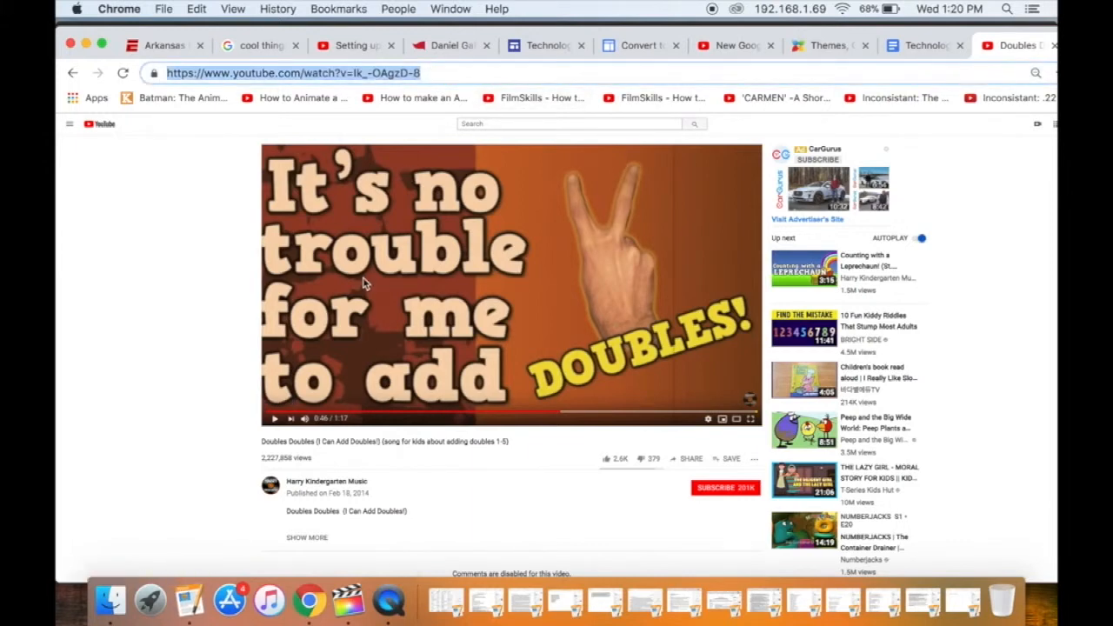
mouse_move(870, 80)
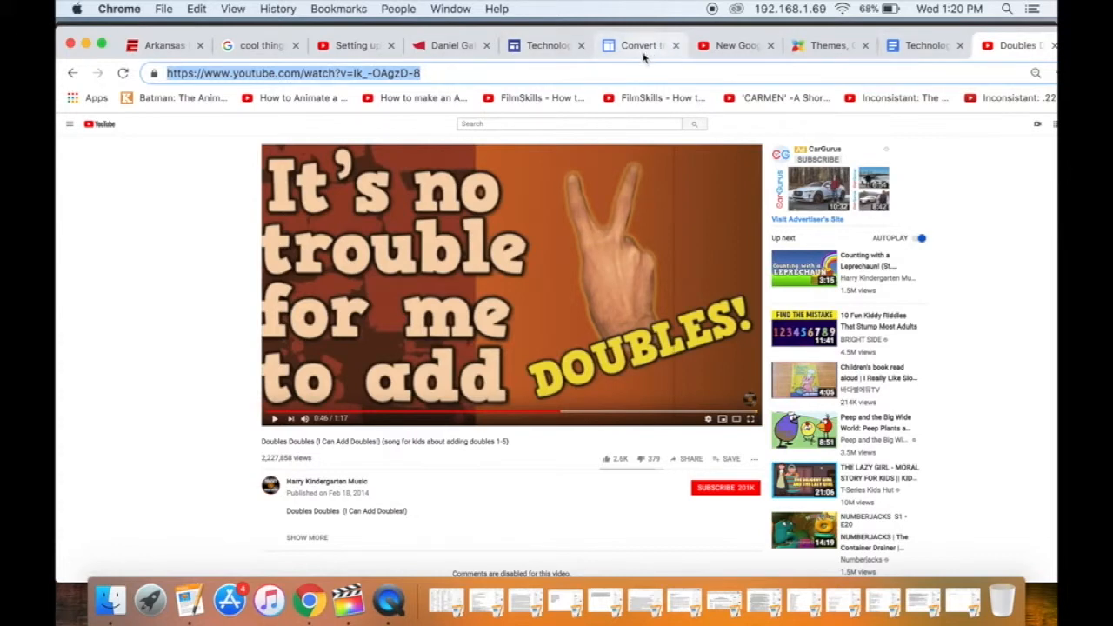
left_click(546, 45)
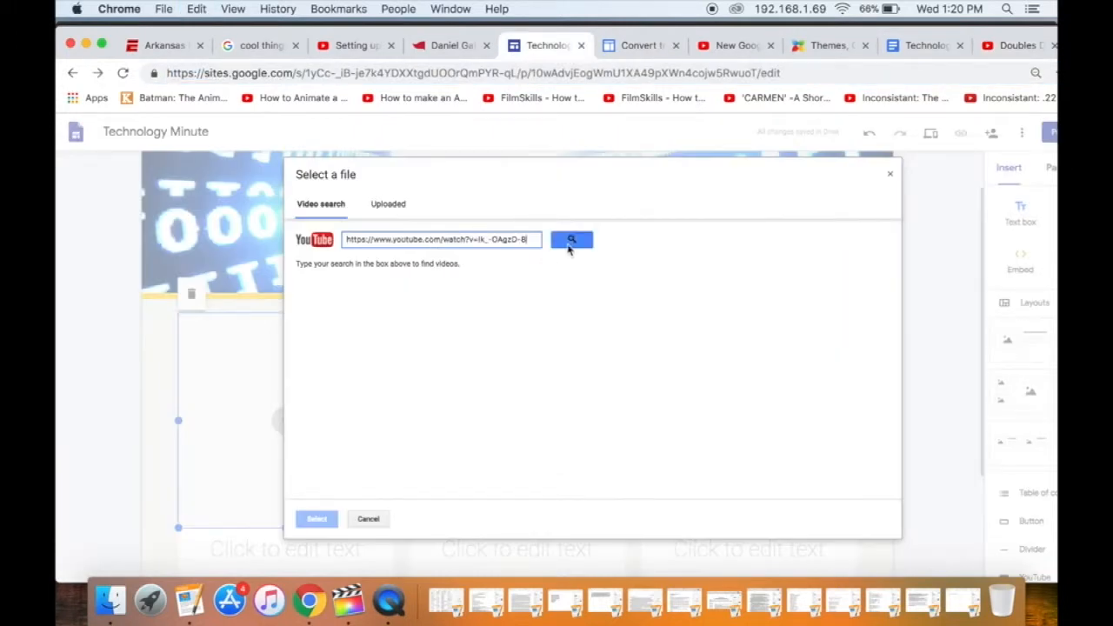
left_click(571, 239)
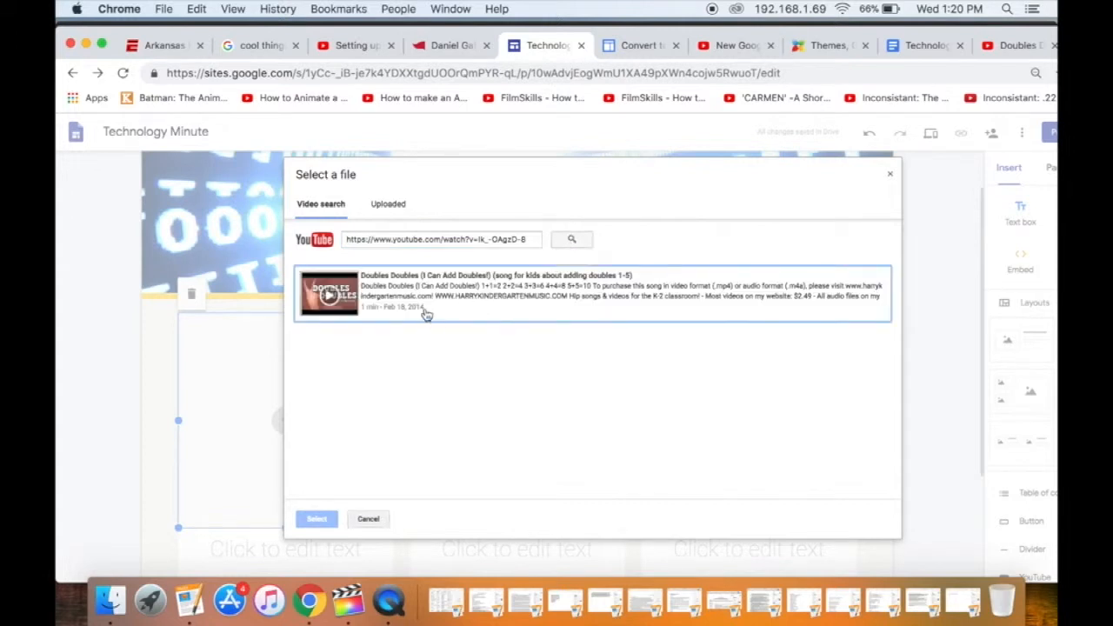
left_click(591, 294)
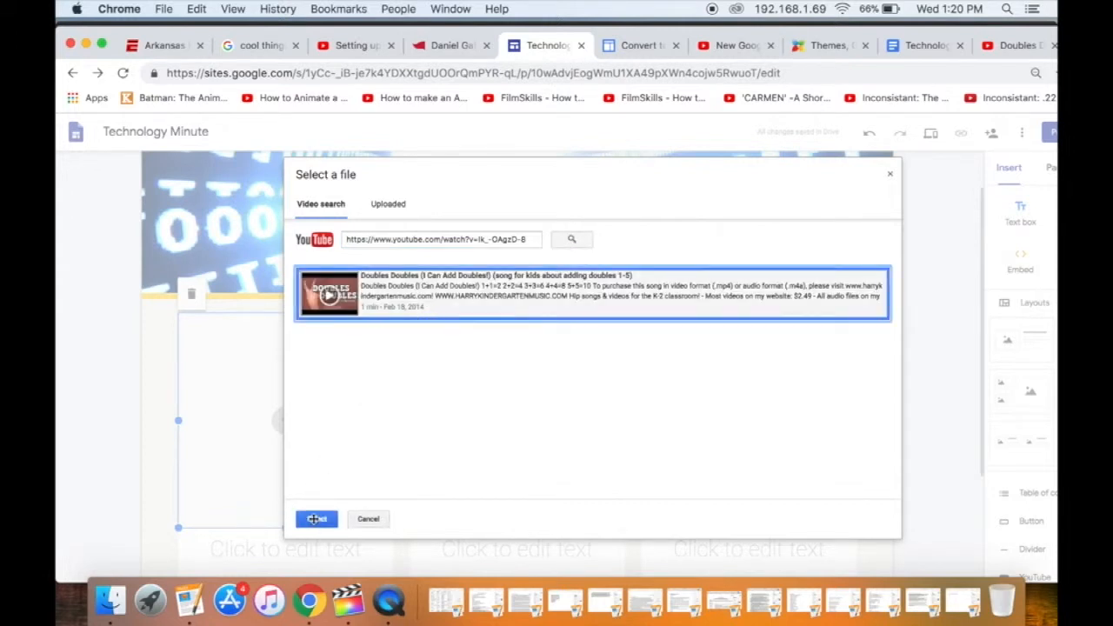
left_click(316, 519)
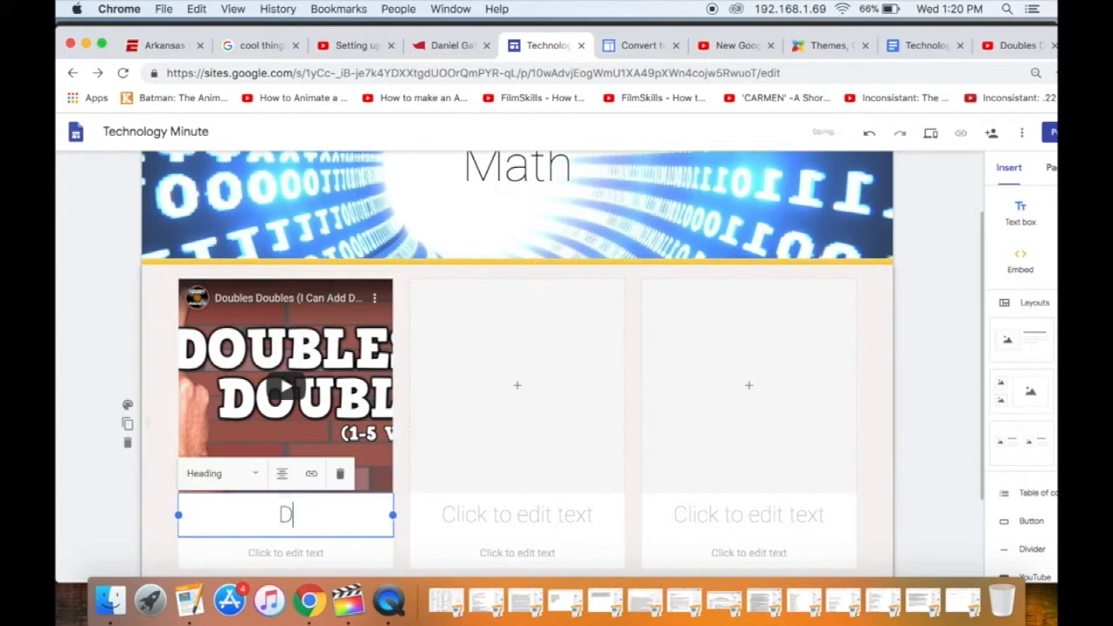
- Type 'Double Double song' as the heading beneath the embedded video
type("ouble D")
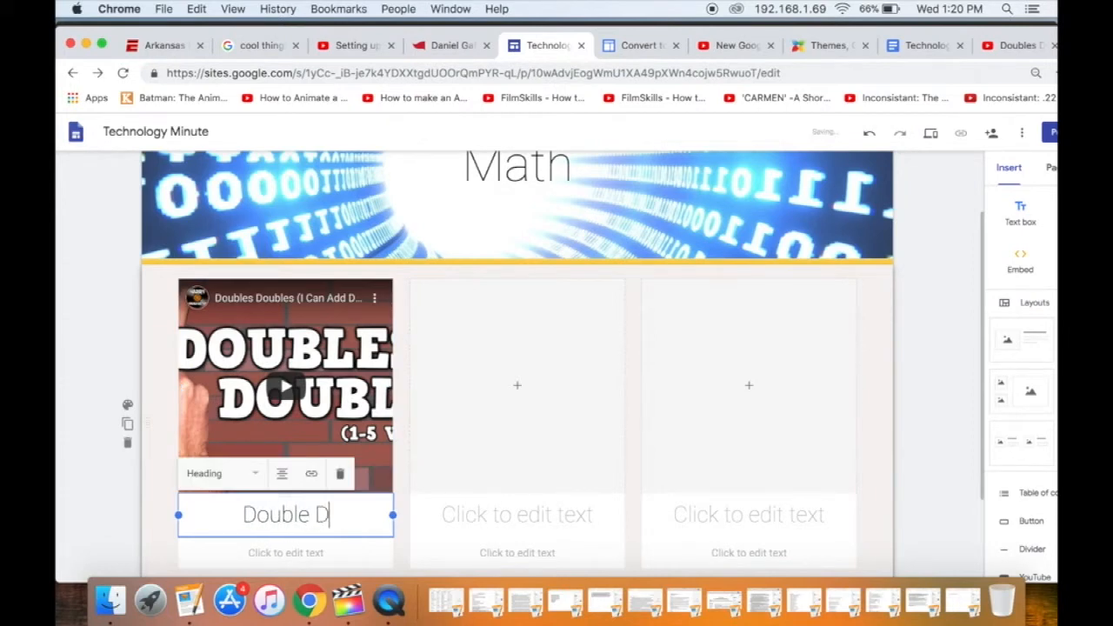
type("ouble")
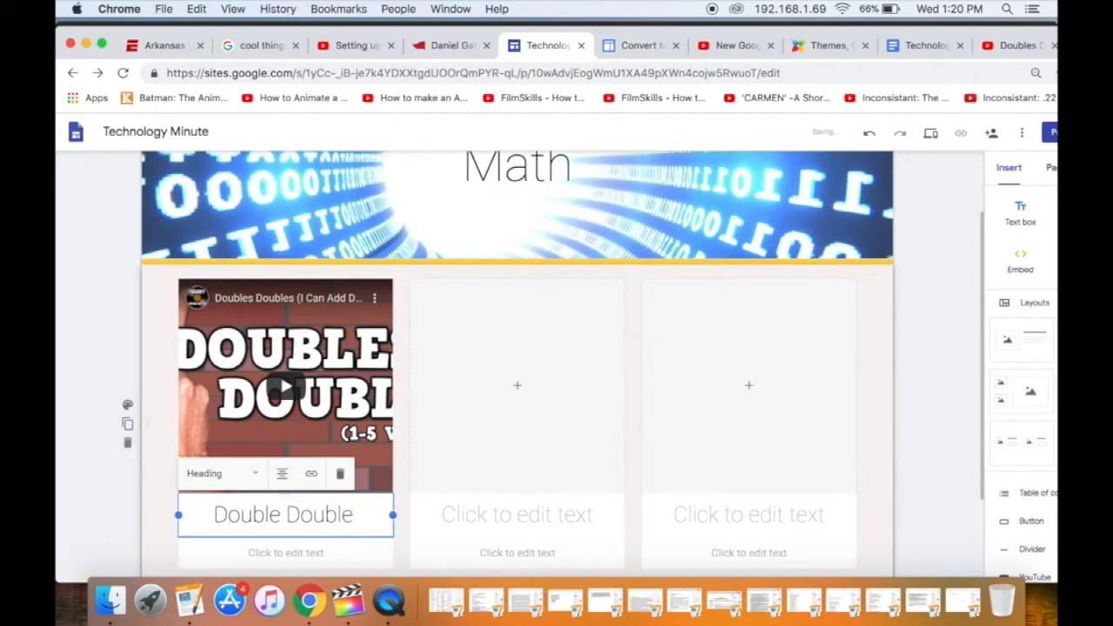
type("song")
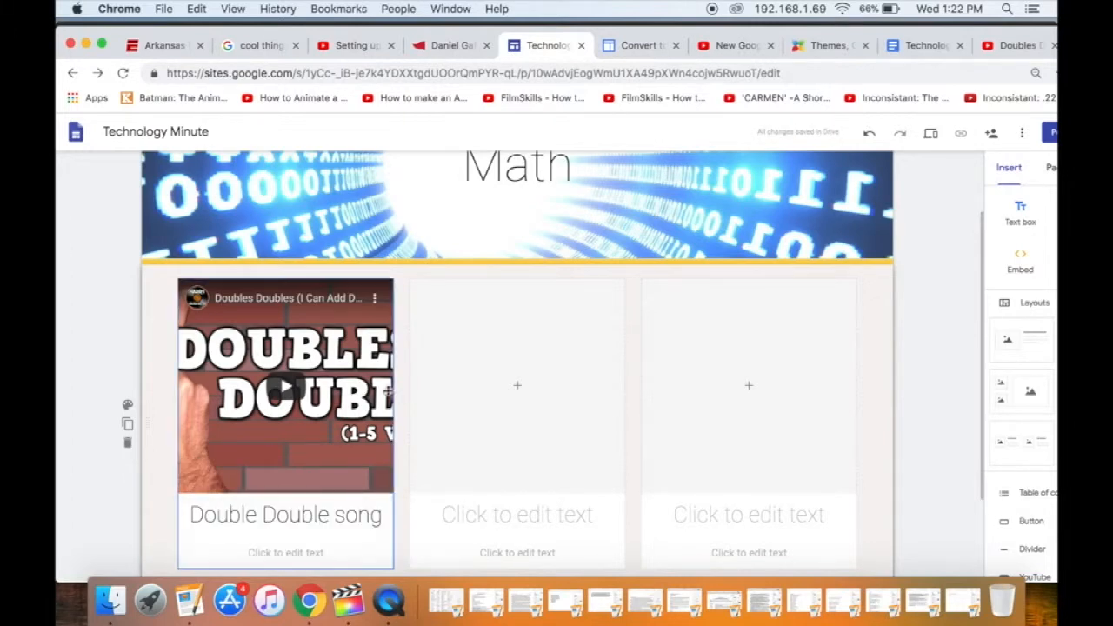
mouse_move(705, 274)
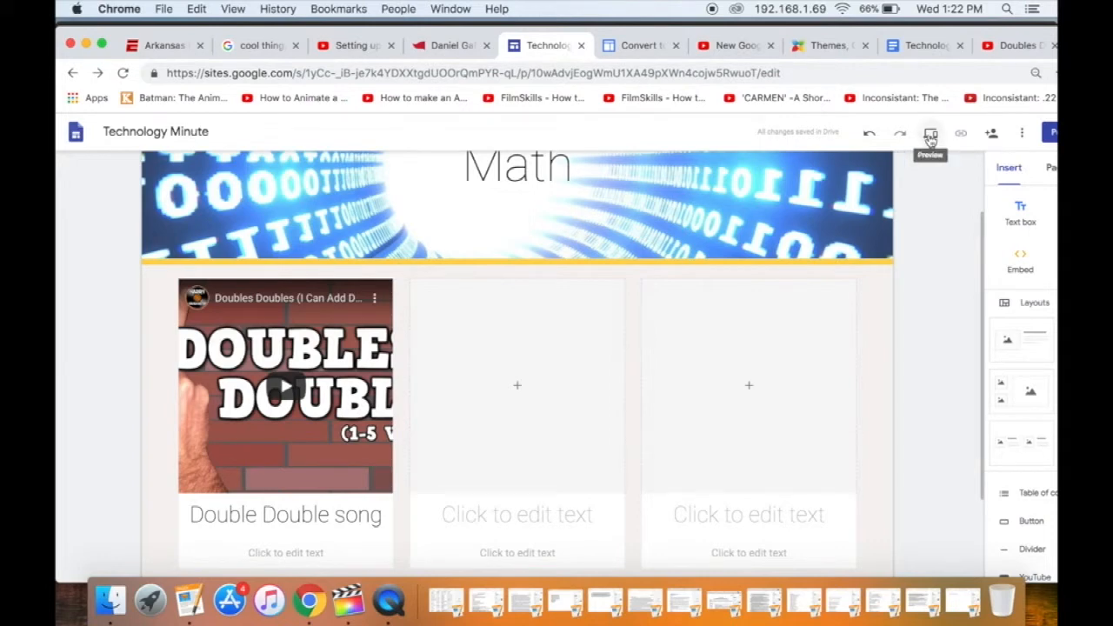
- Preview the Math page and play the Double Double song video
left_click(930, 132)
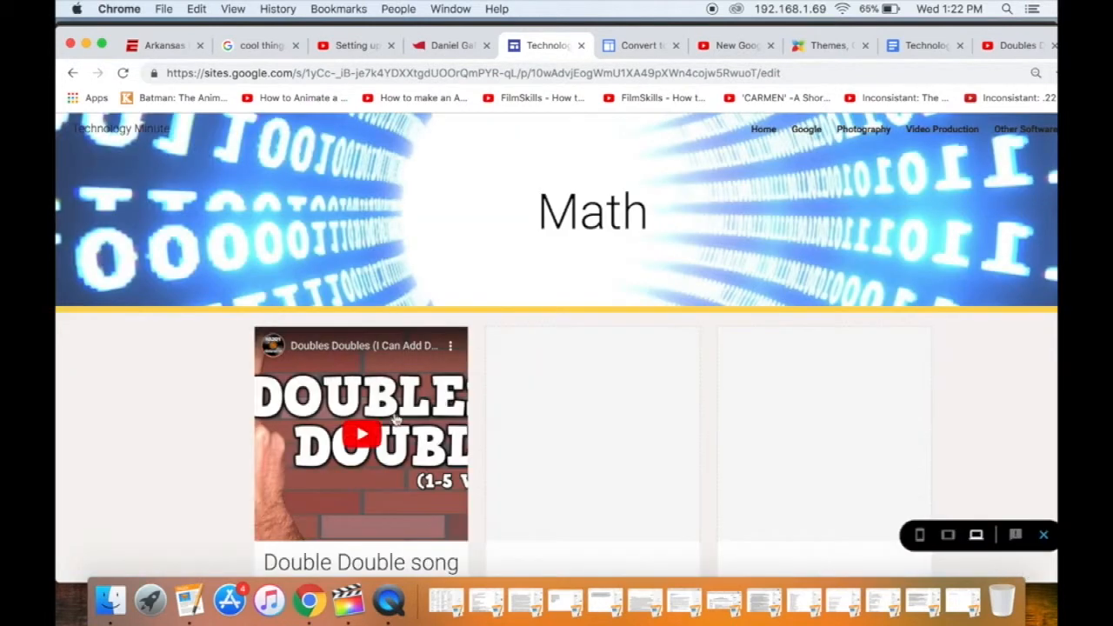
mouse_move(947, 535)
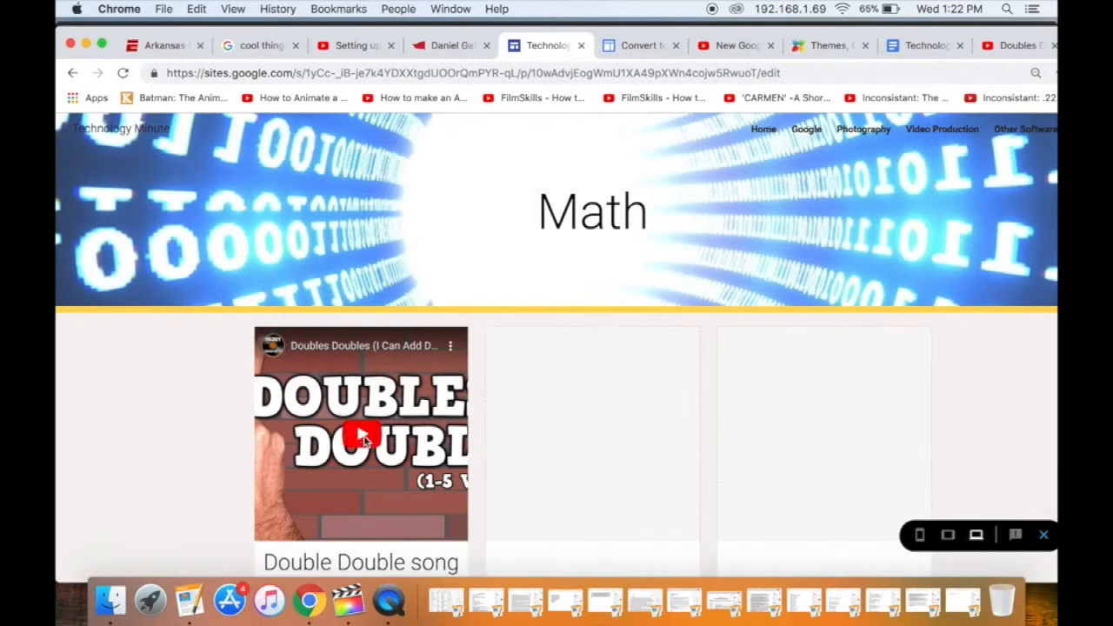
left_click(361, 435)
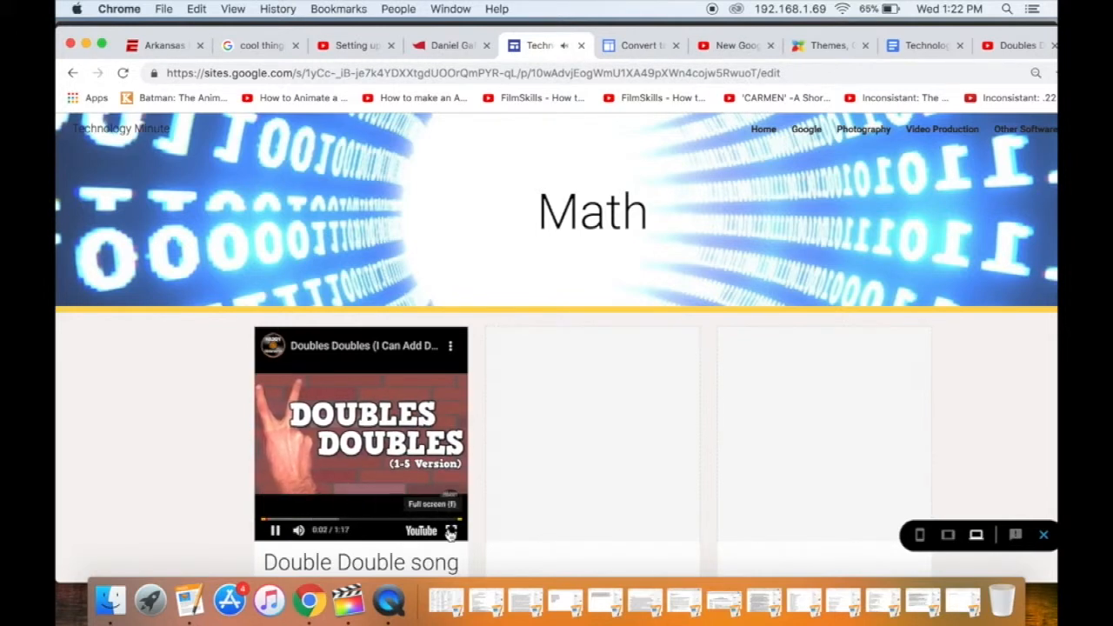
left_click(274, 529)
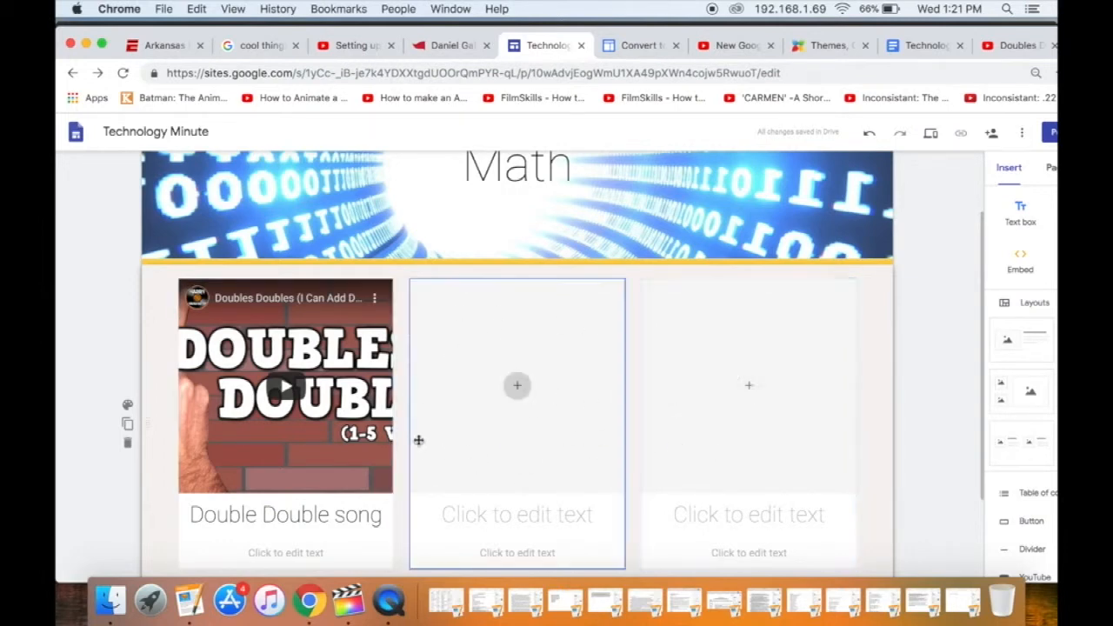
mouse_move(592, 462)
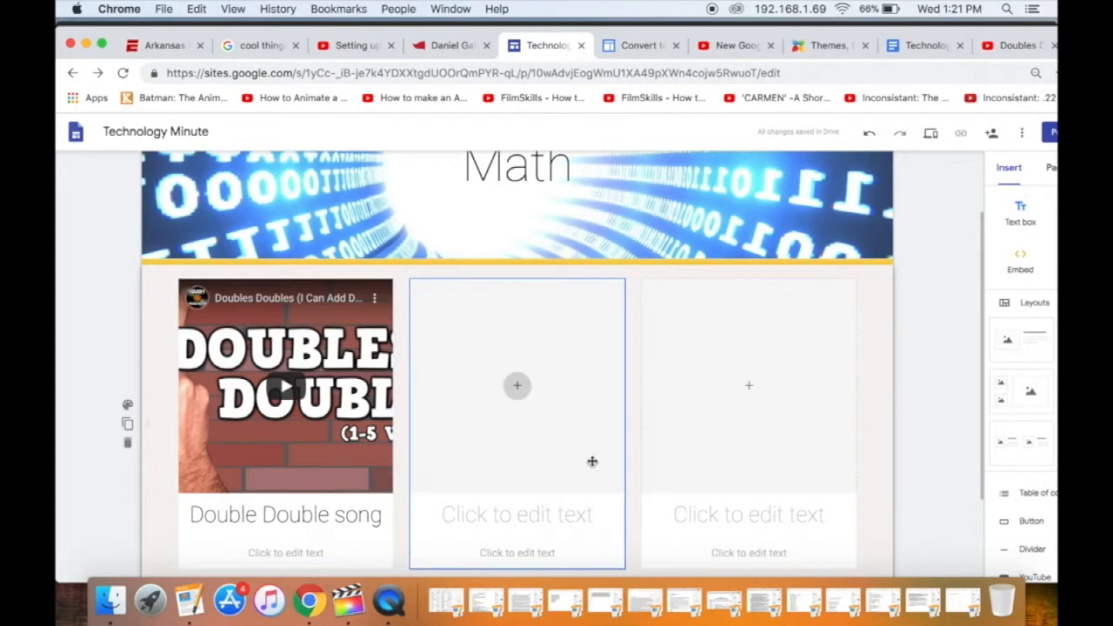